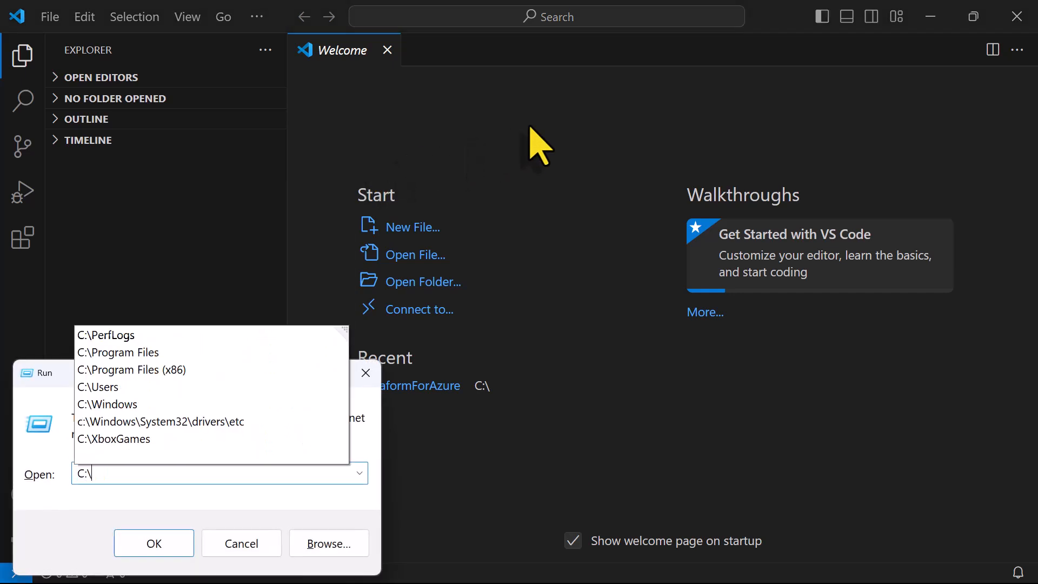
# Create and name a new folder TerraformForAzure at the root of the C: drive
pyautogui.click(154, 543)
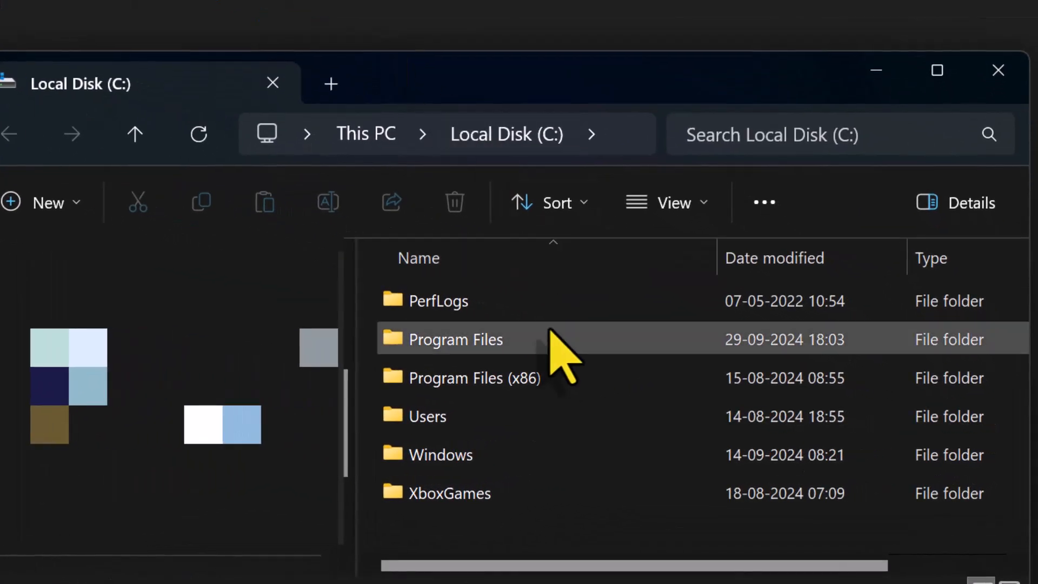
pyautogui.write('T')
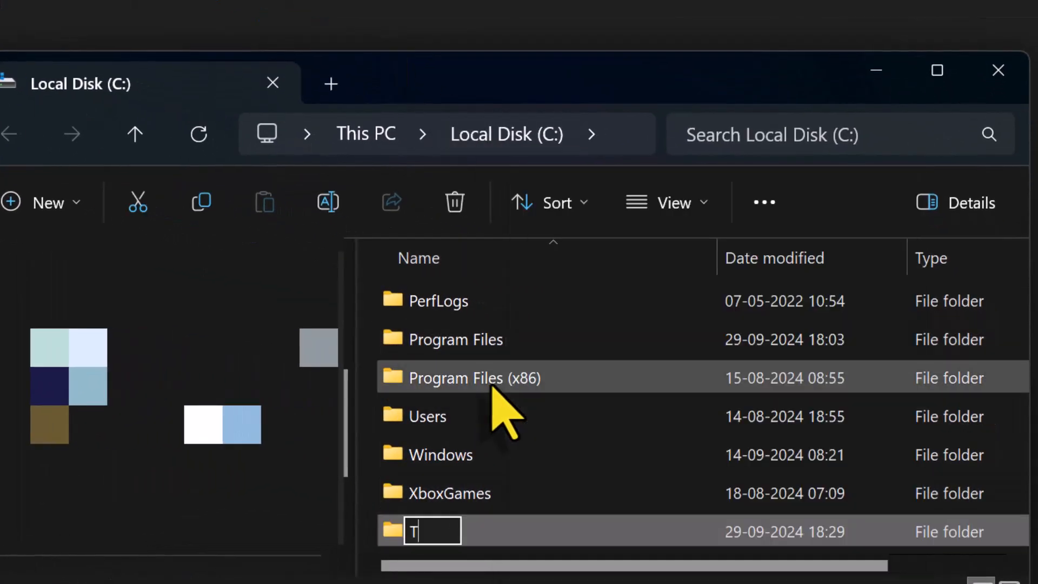
pyautogui.write('erraform')
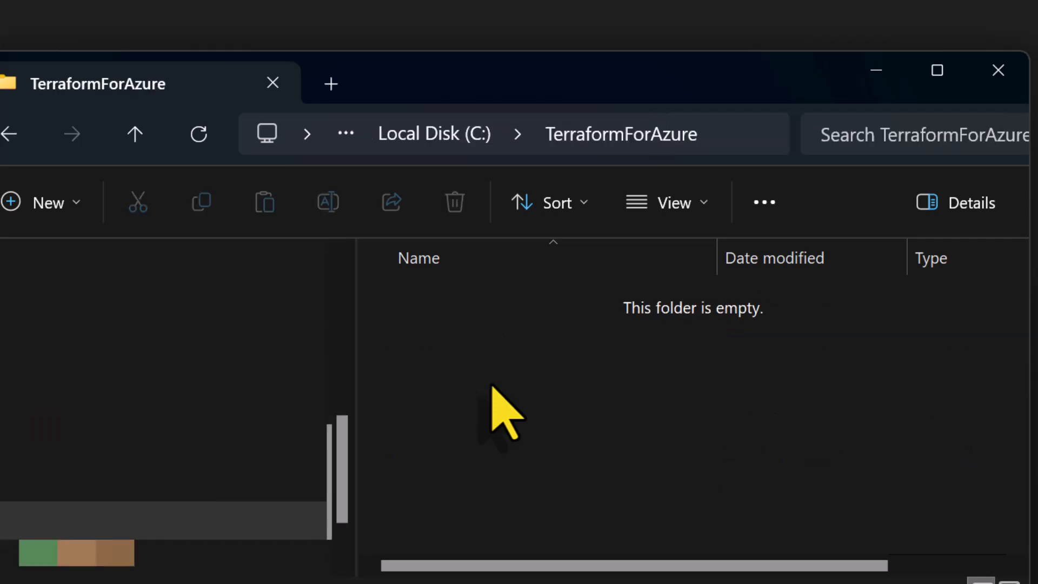
pyautogui.moveTo(474, 414)
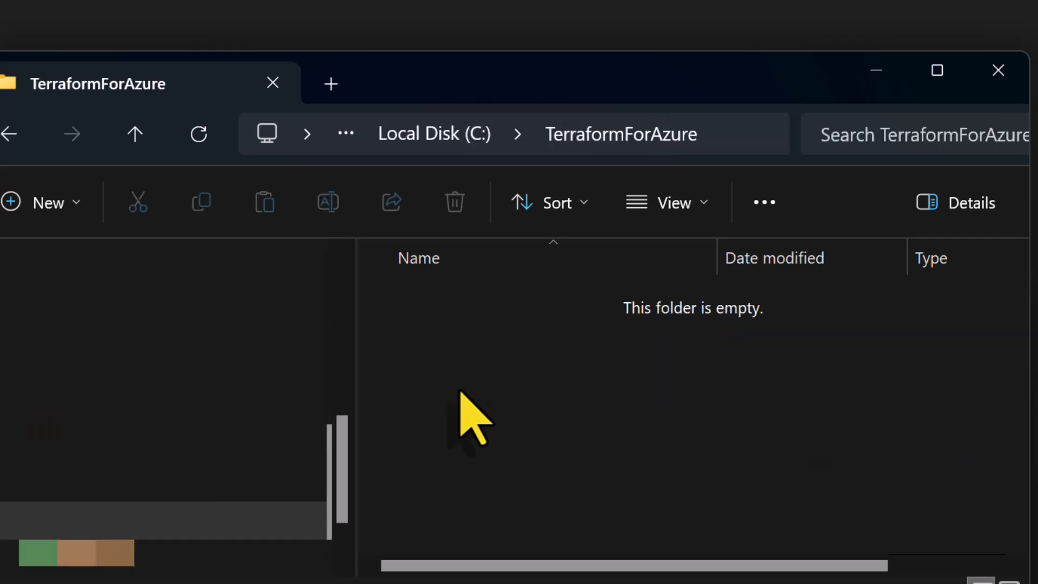
# Create a new text document in the folder and rename it main.tf, accepting the extension change
pyautogui.rightClick(474, 418)
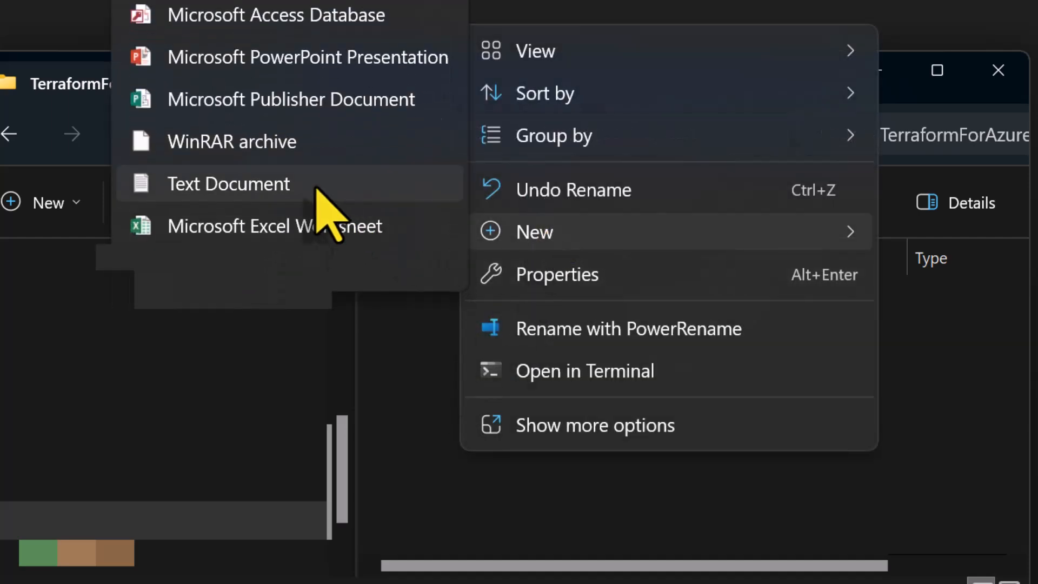
pyautogui.click(228, 183)
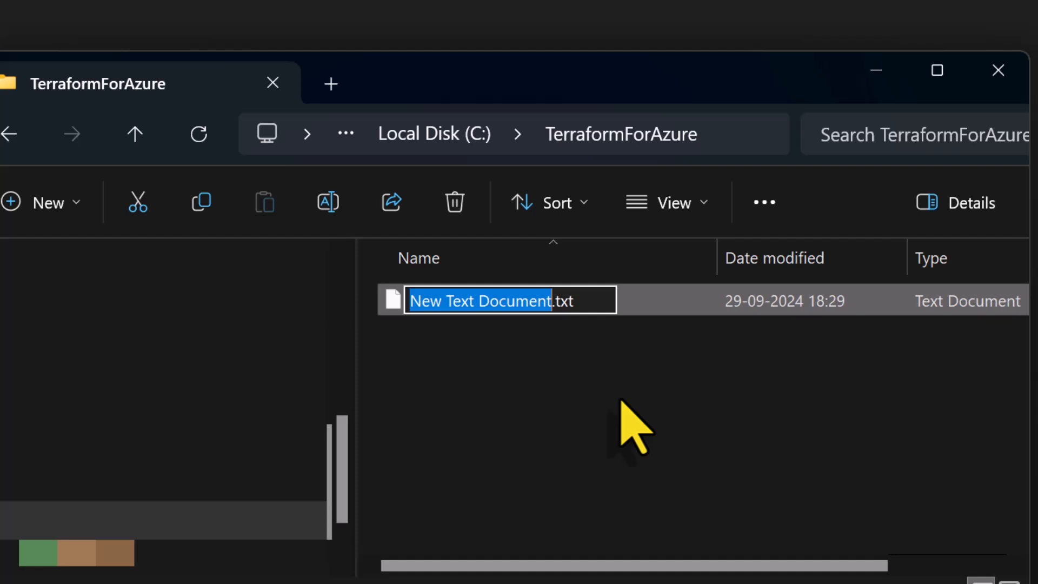
pyautogui.write('main.tf')
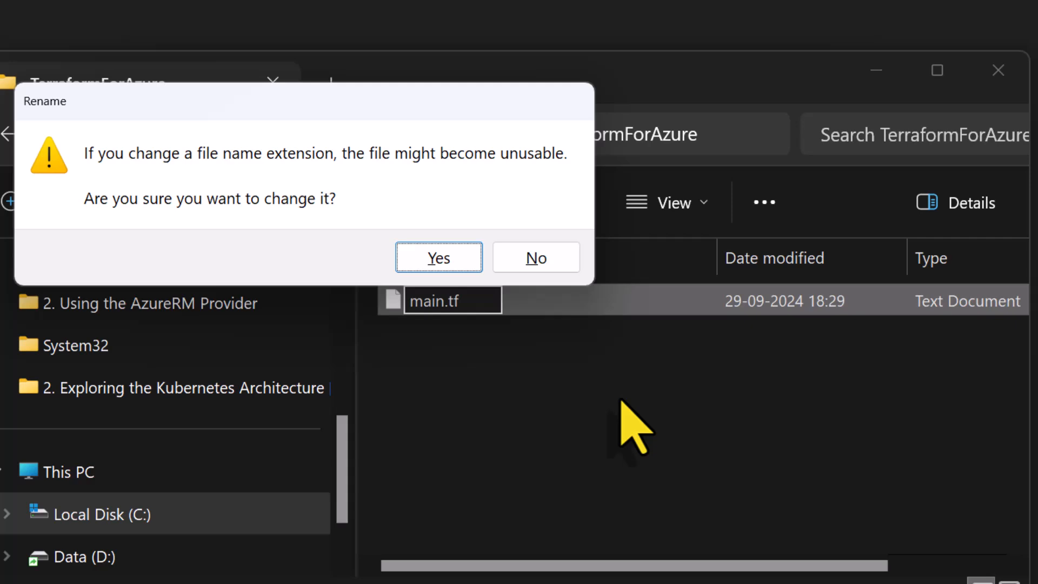
pyautogui.click(438, 257)
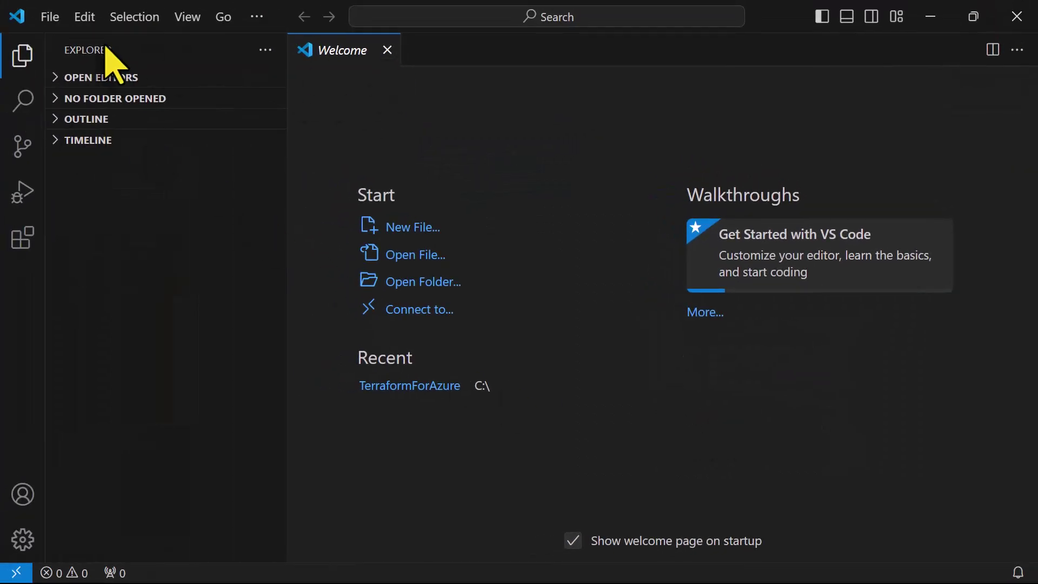
# Open C:\TerraformForAzure as the workspace folder via File > Open Folder
pyautogui.click(49, 17)
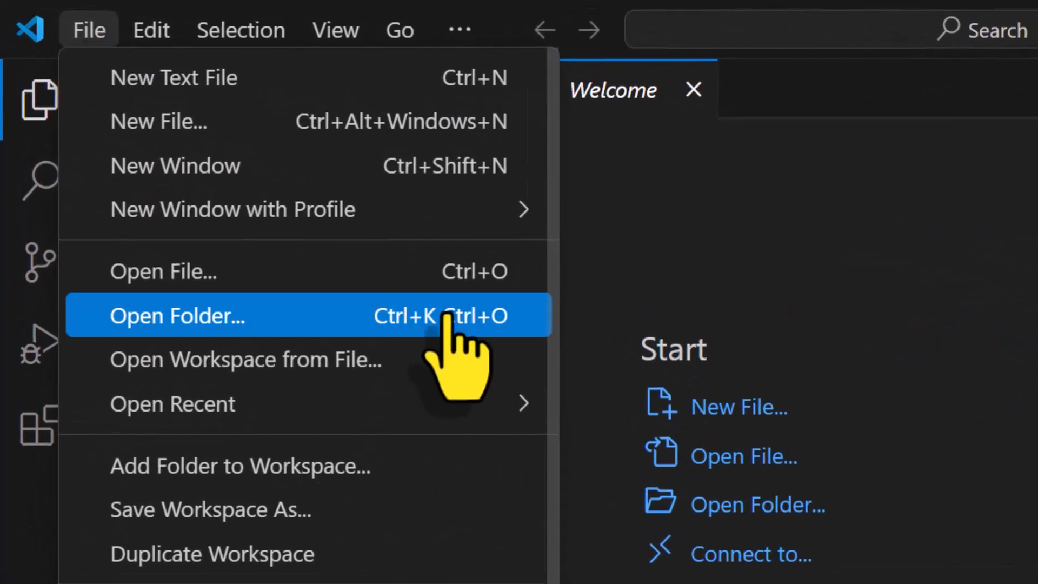
pyautogui.click(176, 316)
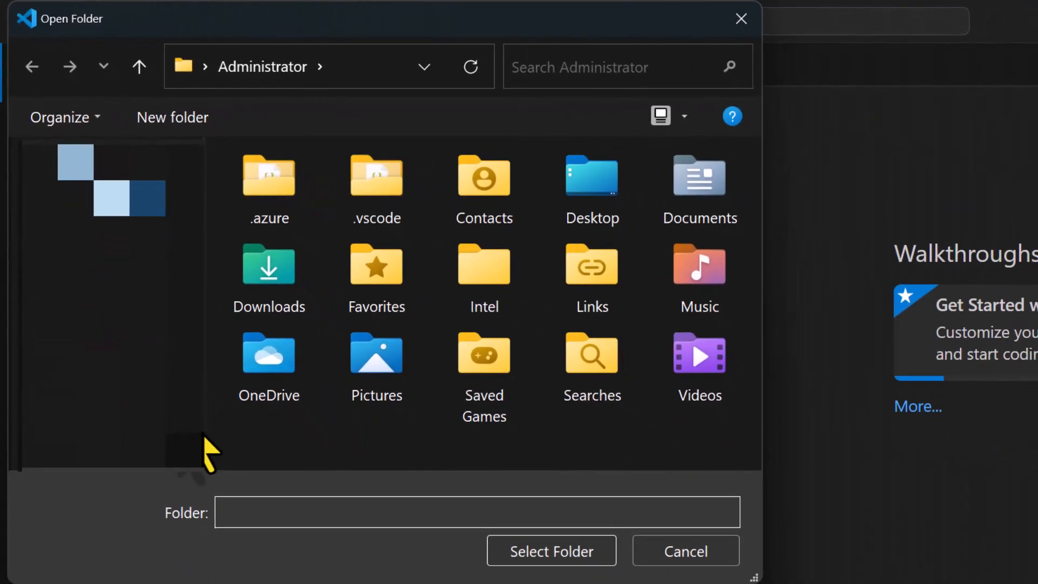
pyautogui.click(122, 313)
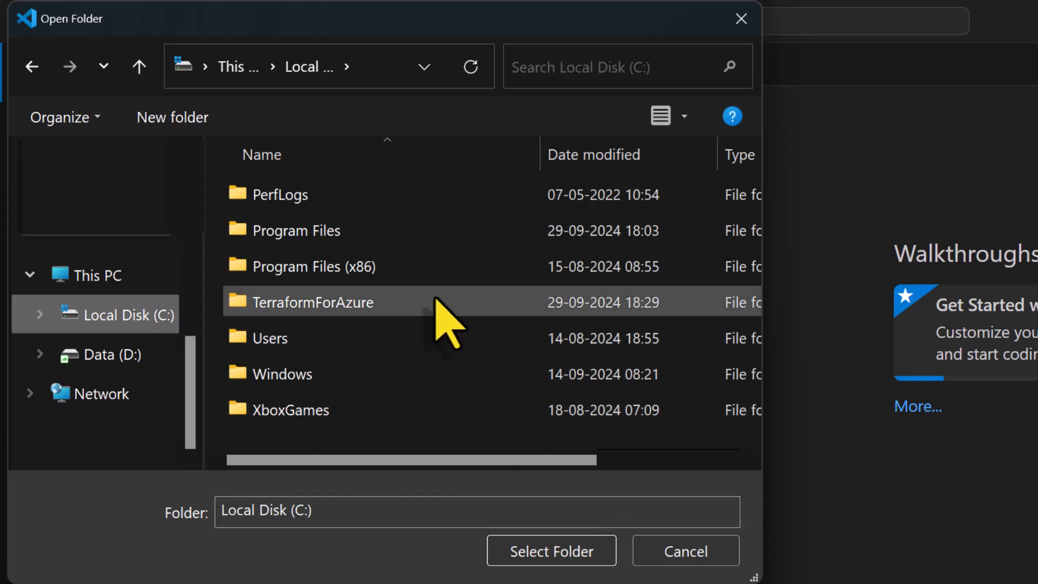
pyautogui.click(313, 303)
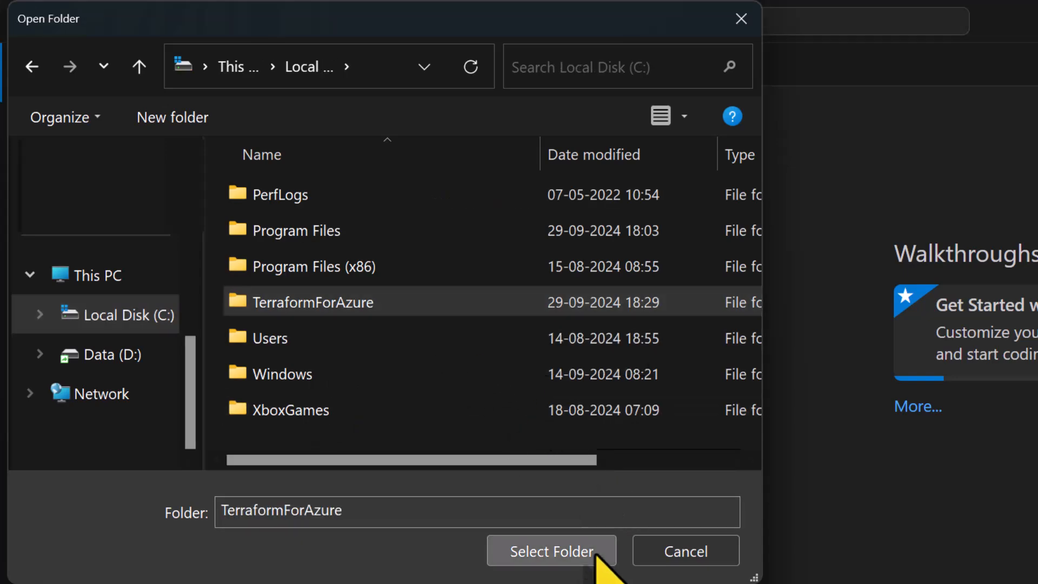
pyautogui.click(550, 550)
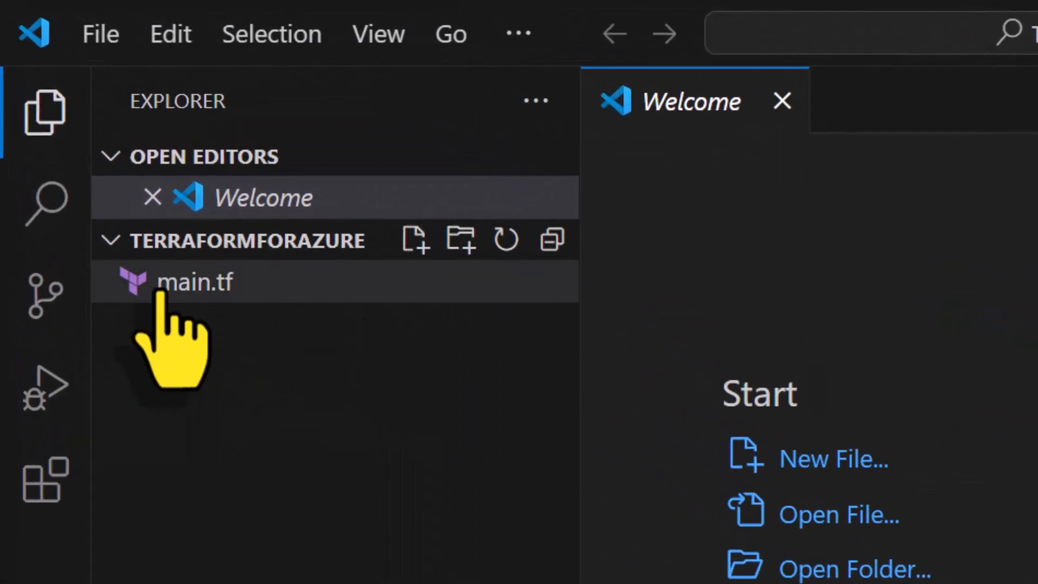
pyautogui.moveTo(193, 281)
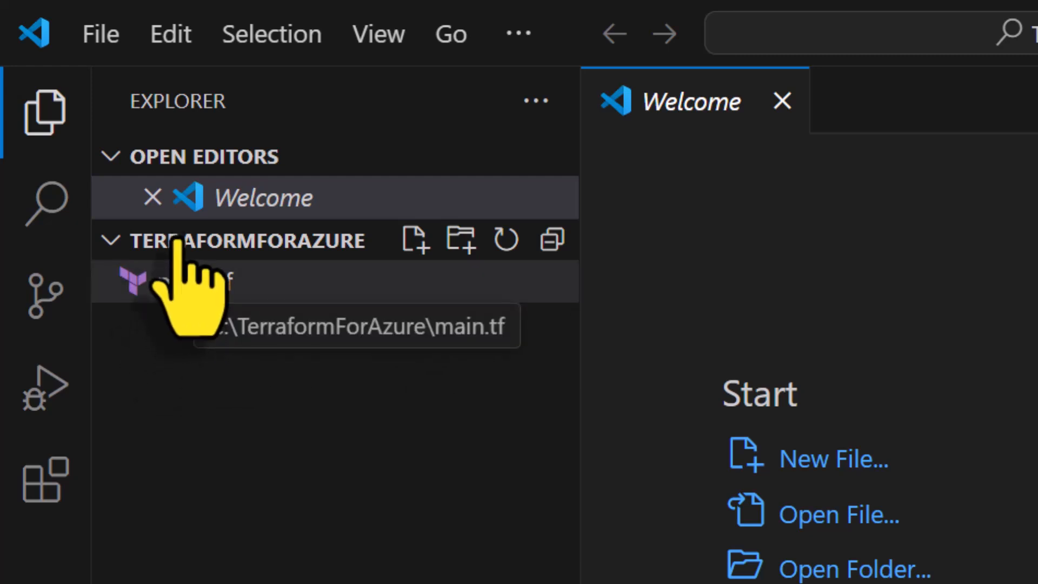
pyautogui.moveTo(344, 371)
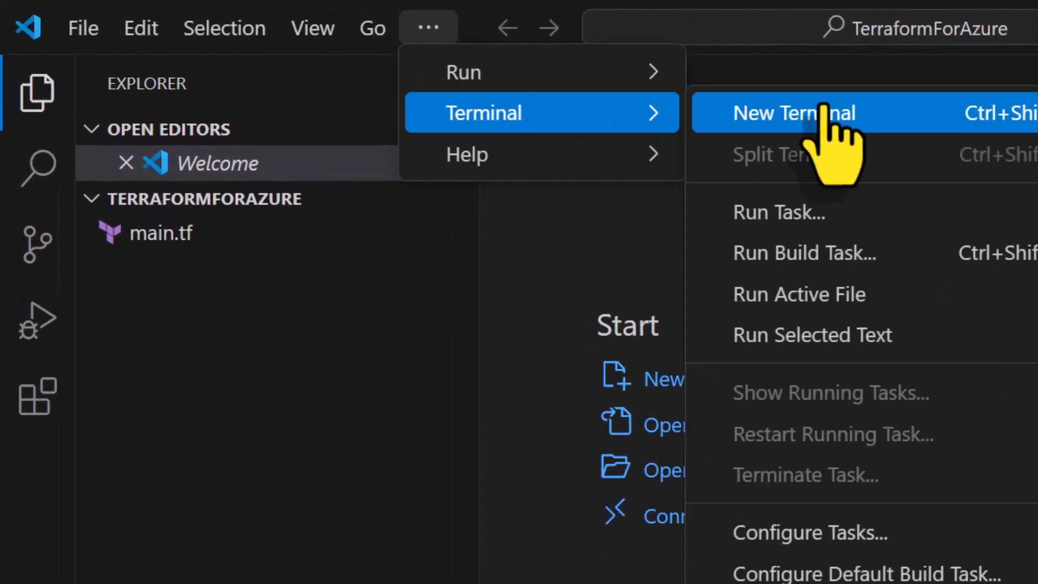
# Start a new PowerShell terminal at C:\TerraformForAzure and begin the az command
pyautogui.click(793, 113)
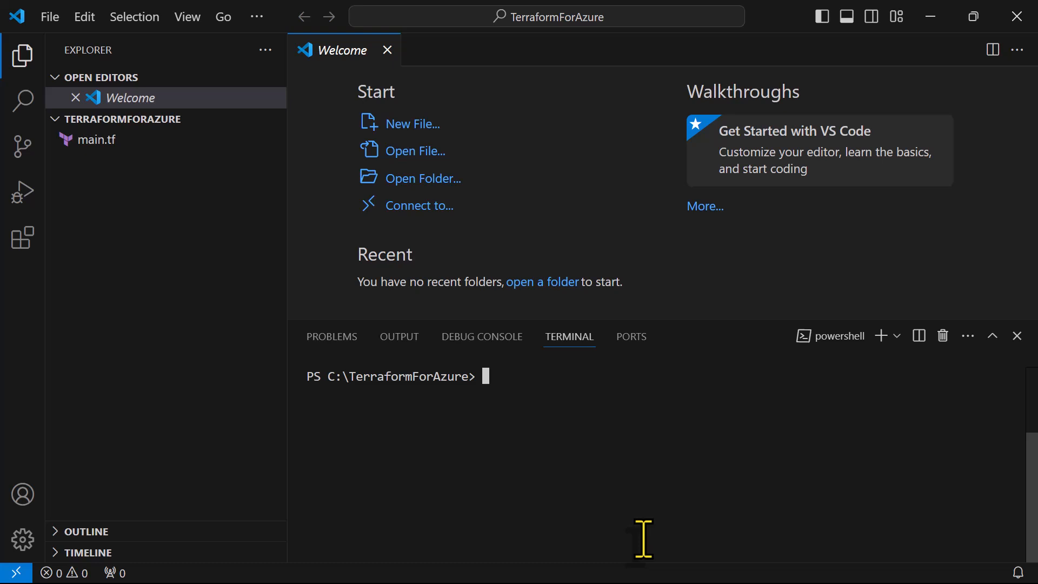
pyautogui.write('az')
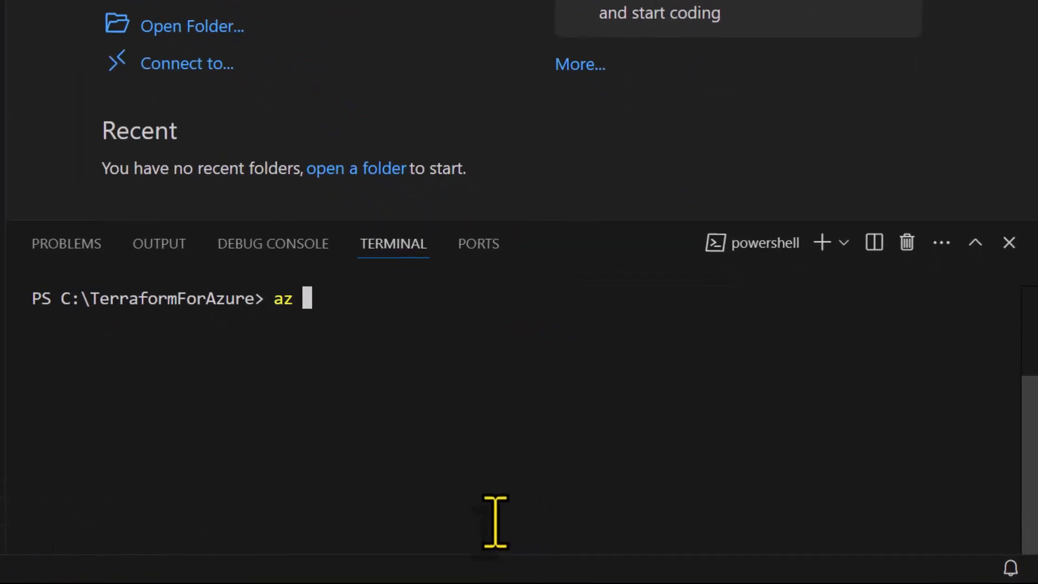
# Run az login in the terminal to bring up the Azure account sign-in window
pyautogui.write('login')
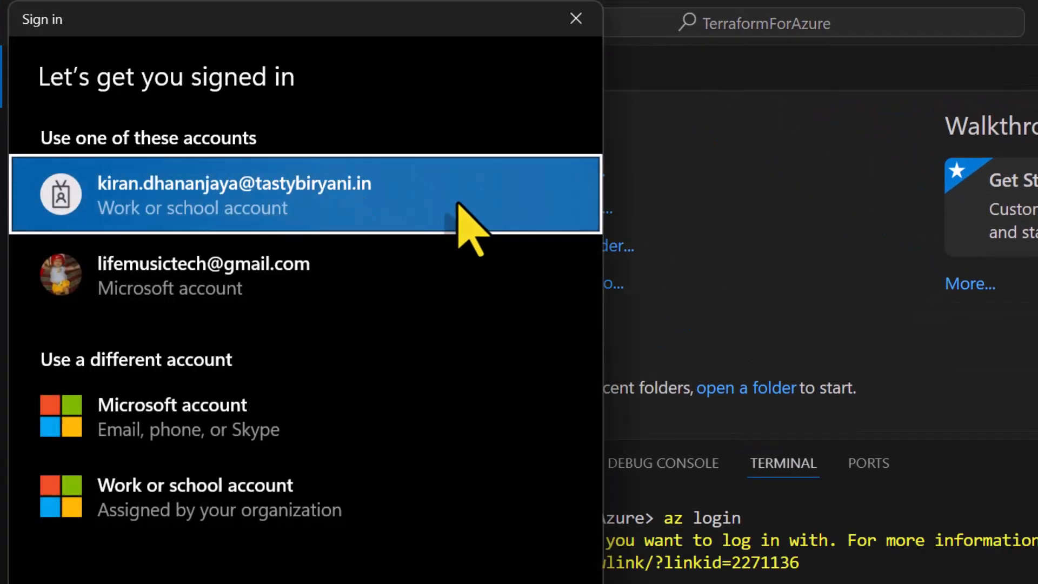
pyautogui.moveTo(523, 232)
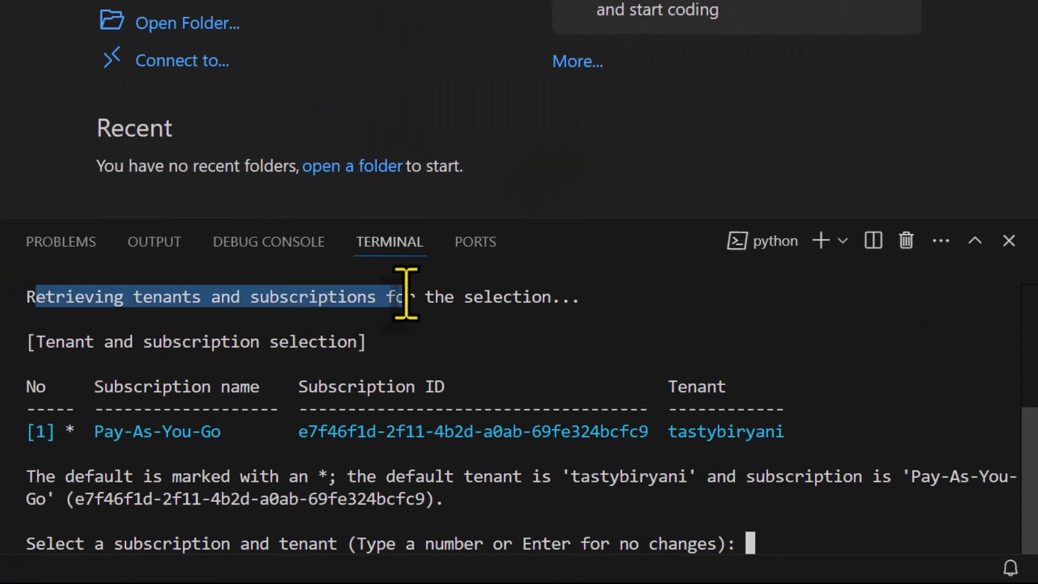
pyautogui.moveTo(917, 430)
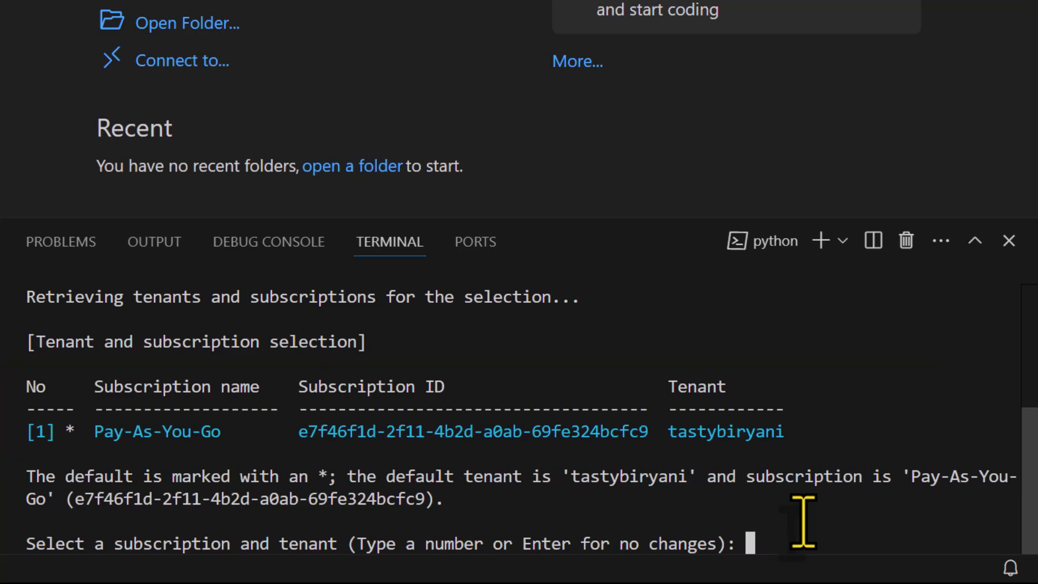
# Keep the default Pay-As-You-Go subscription to complete the Azure login
pyautogui.press('Return')
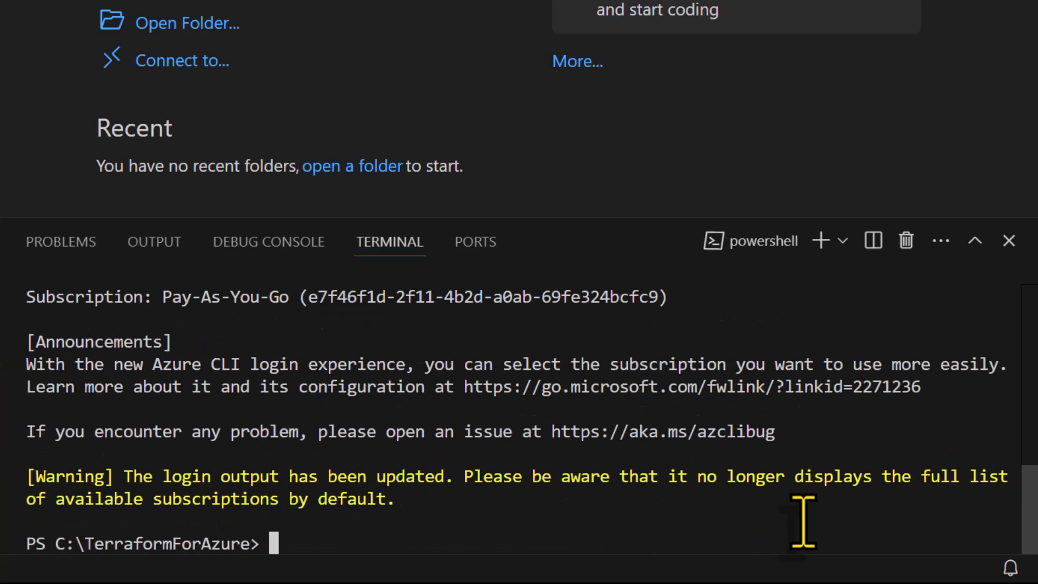